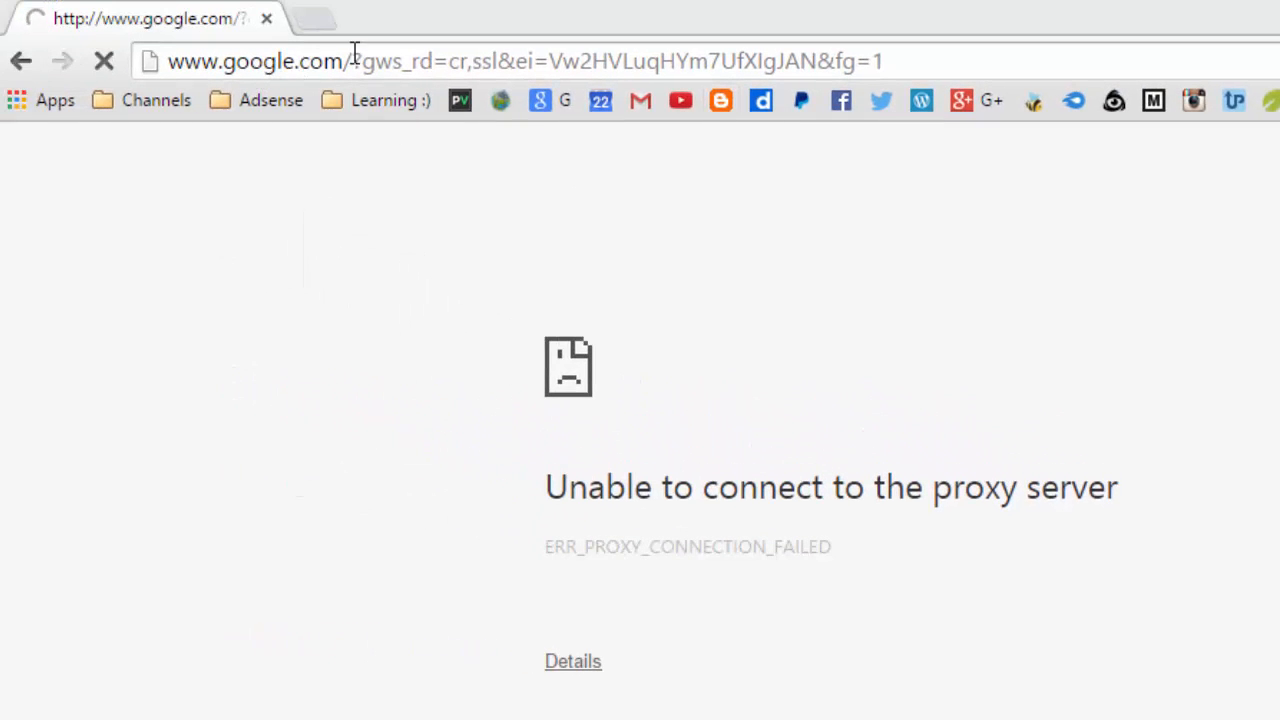
Reach Chrome's Settings page from the main menu
double_click(256, 60)
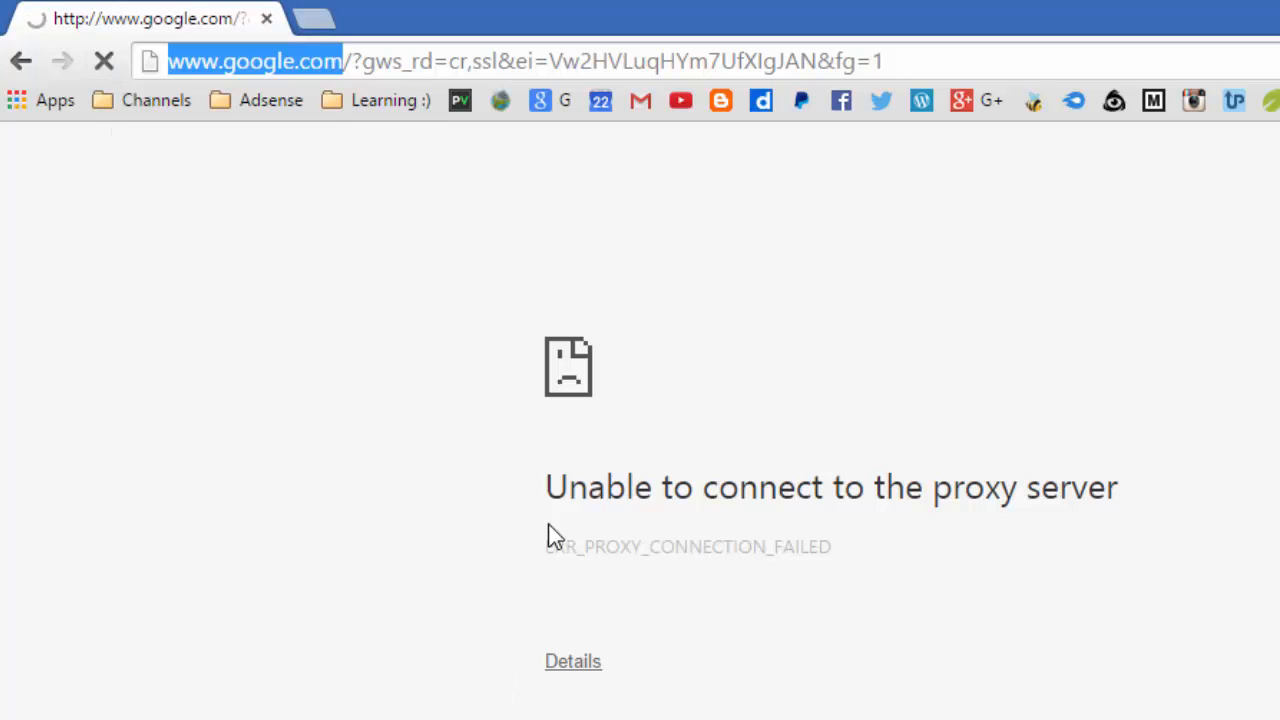
mouse_move(986, 528)
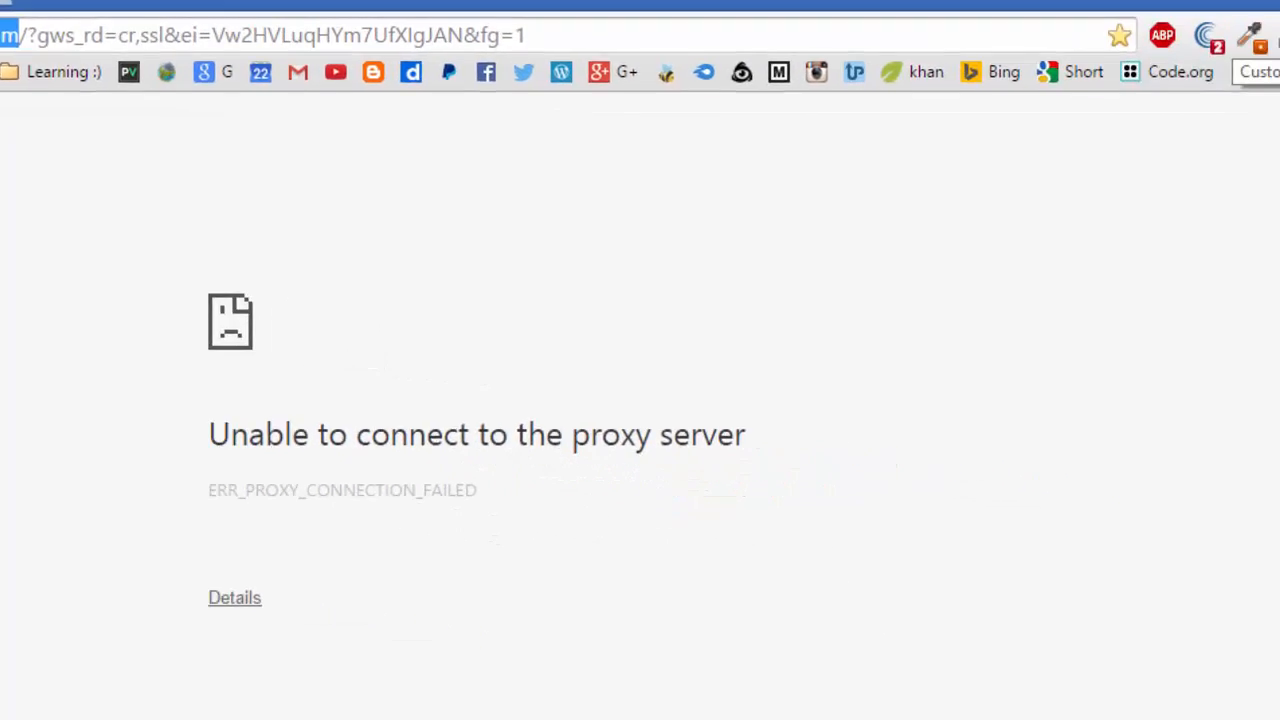
click(1260, 20)
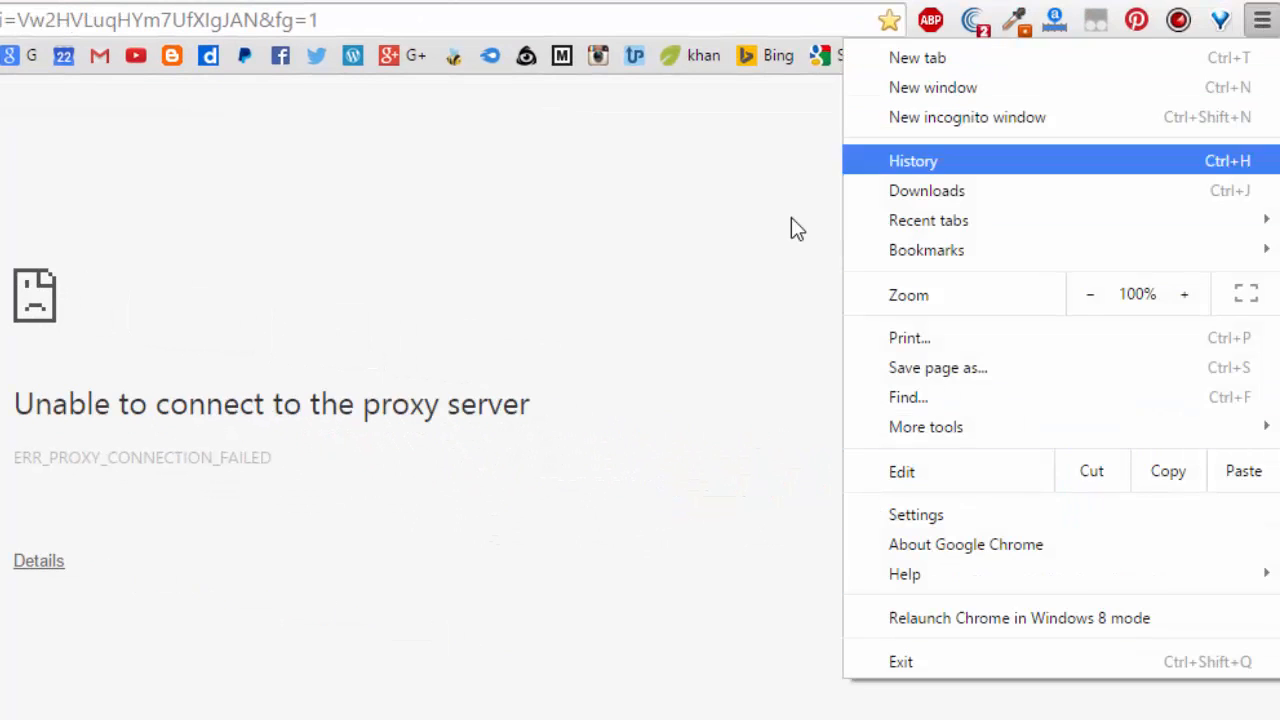
mouse_move(1262, 20)
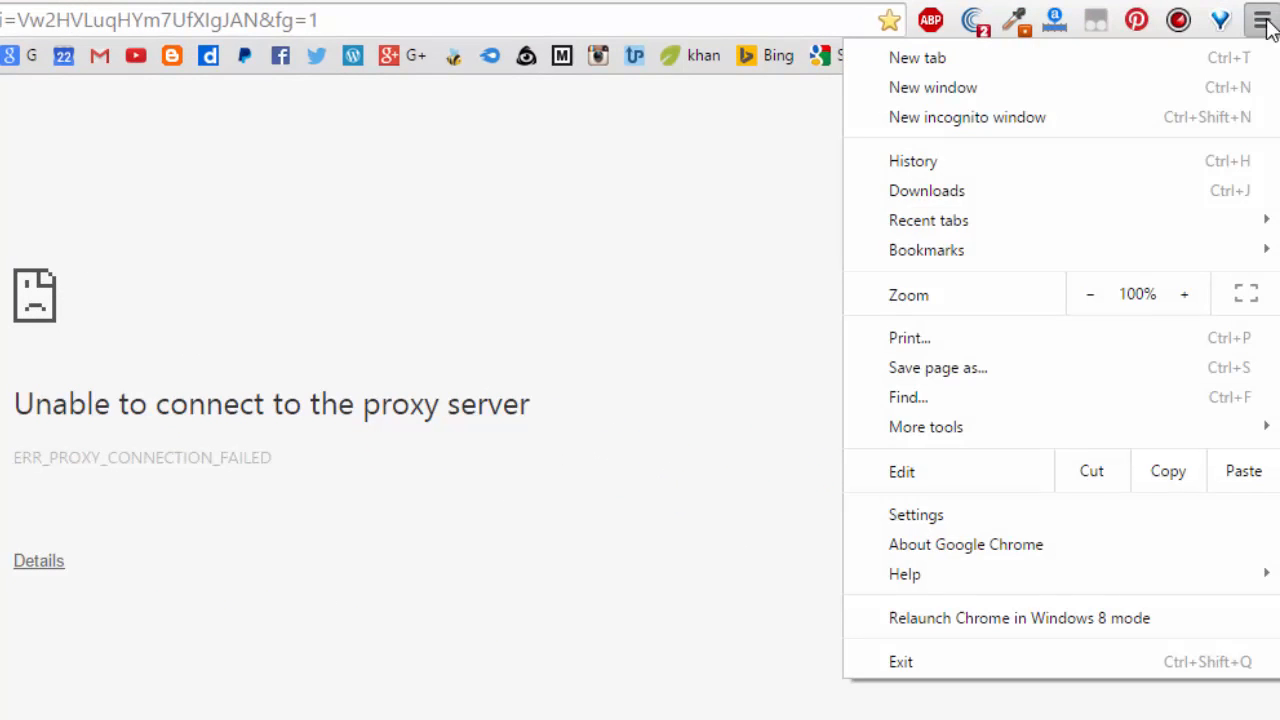
click(916, 514)
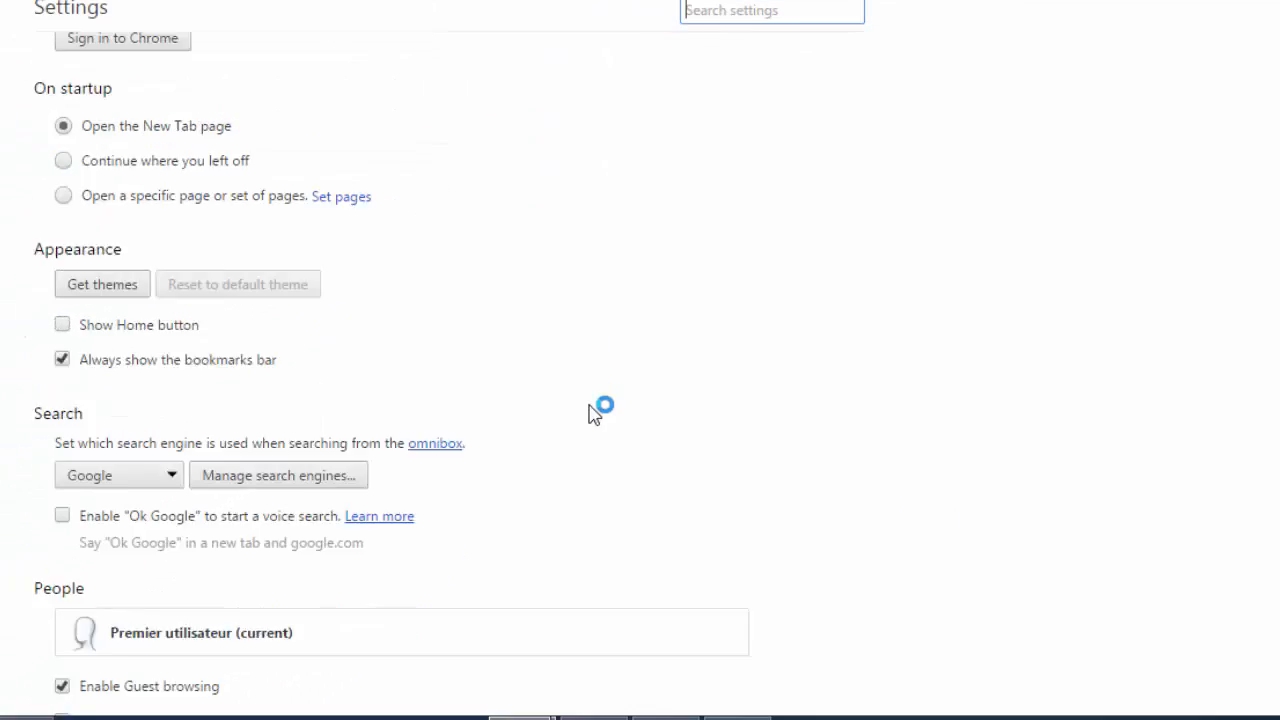
Expand the advanced settings and launch the system proxy settings under Network
scroll(down, 3)
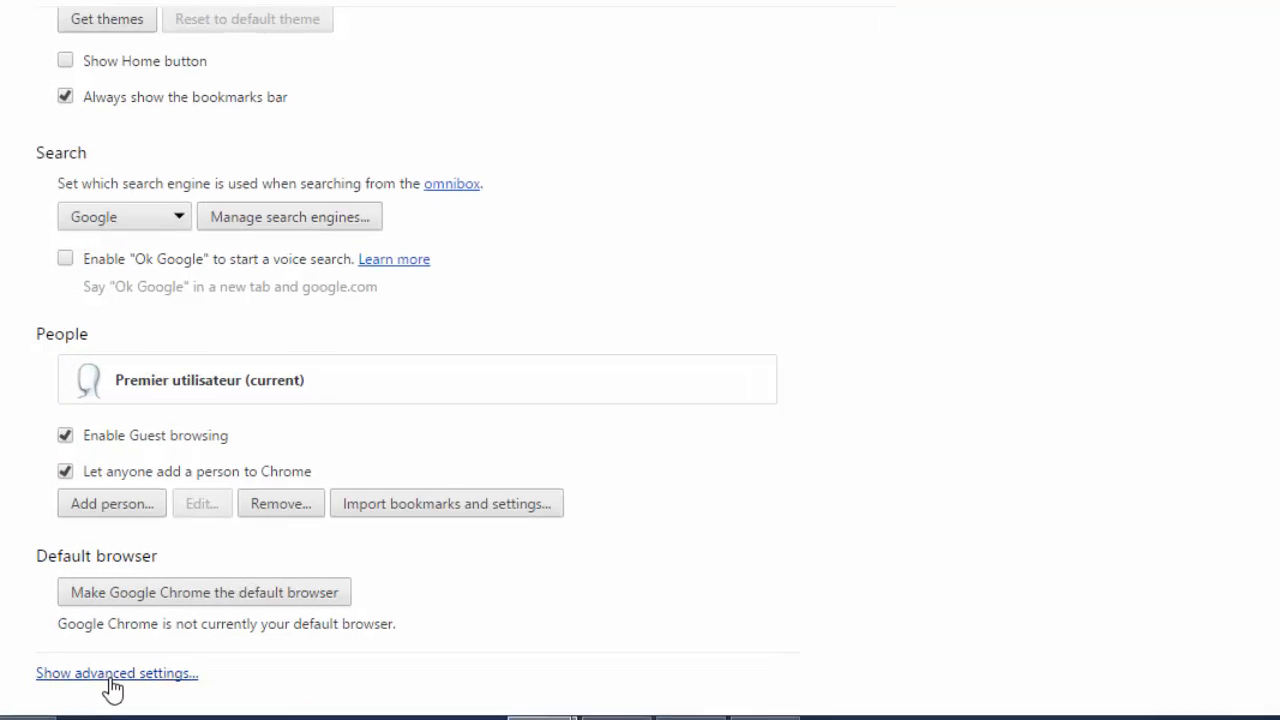
click(116, 672)
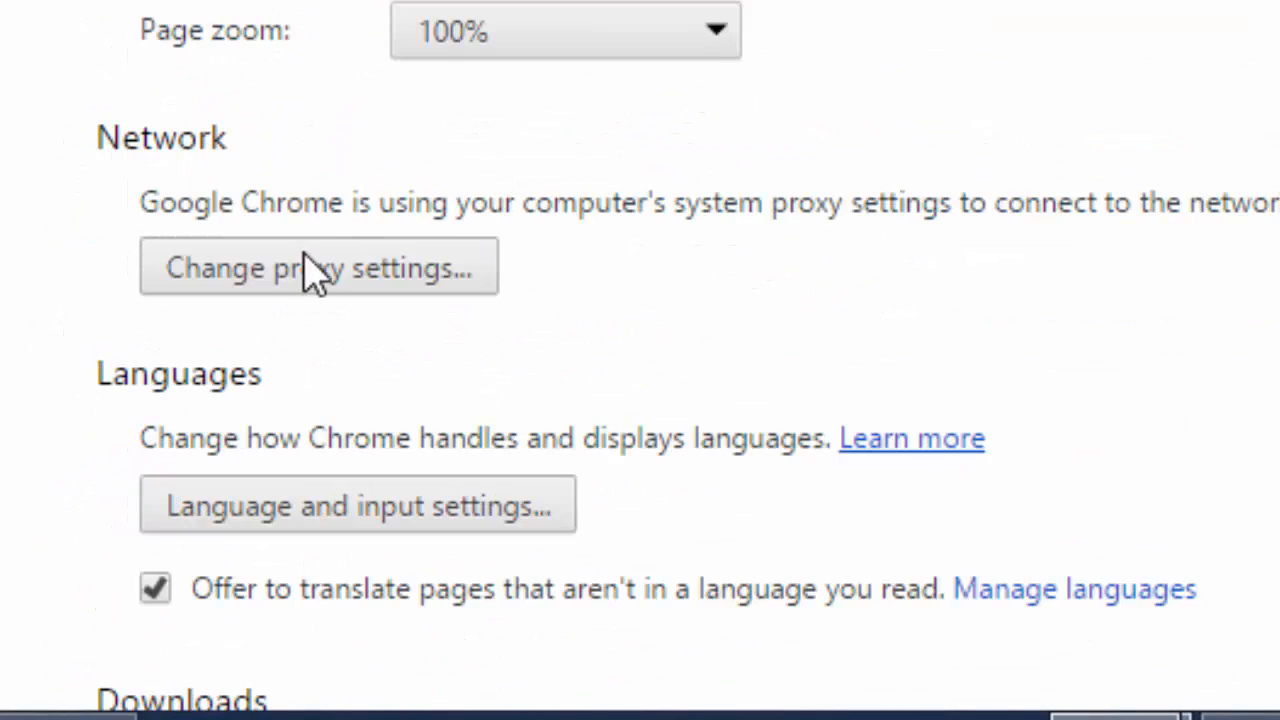
click(318, 268)
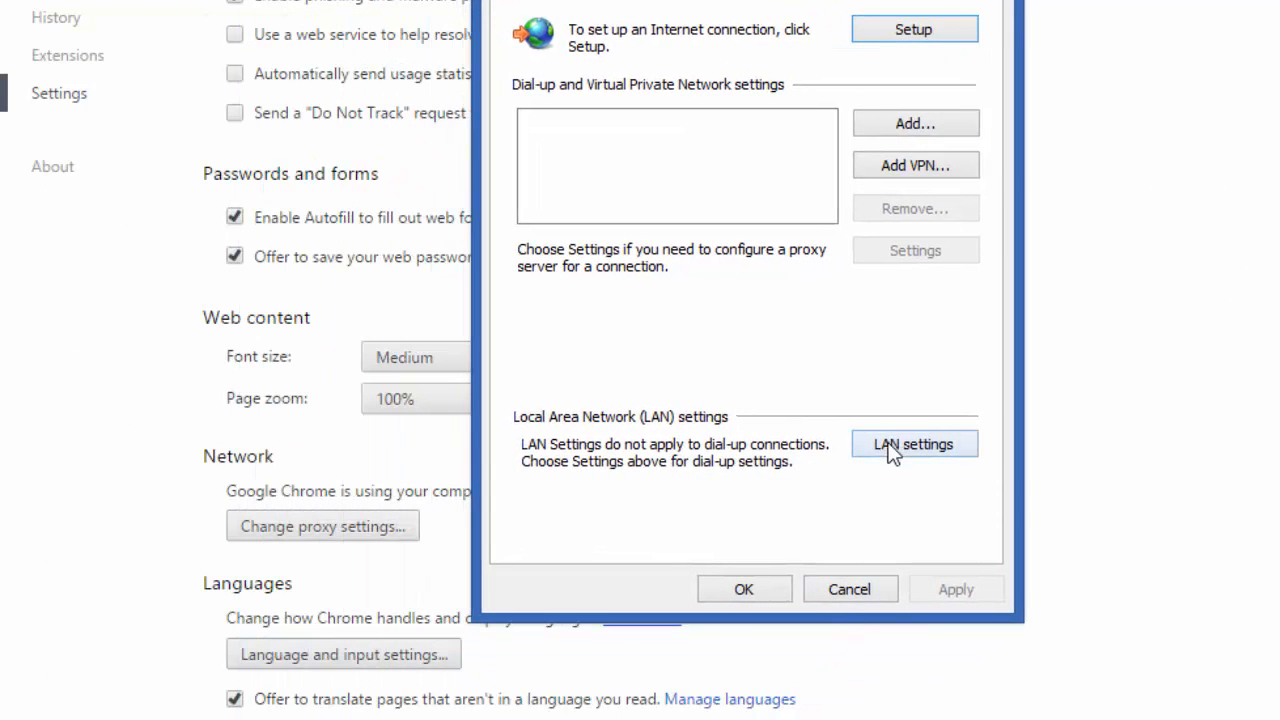
In LAN settings, uncheck 'Use a proxy server' and 'Automatically detect settings', then confirm both dialogs
click(912, 444)
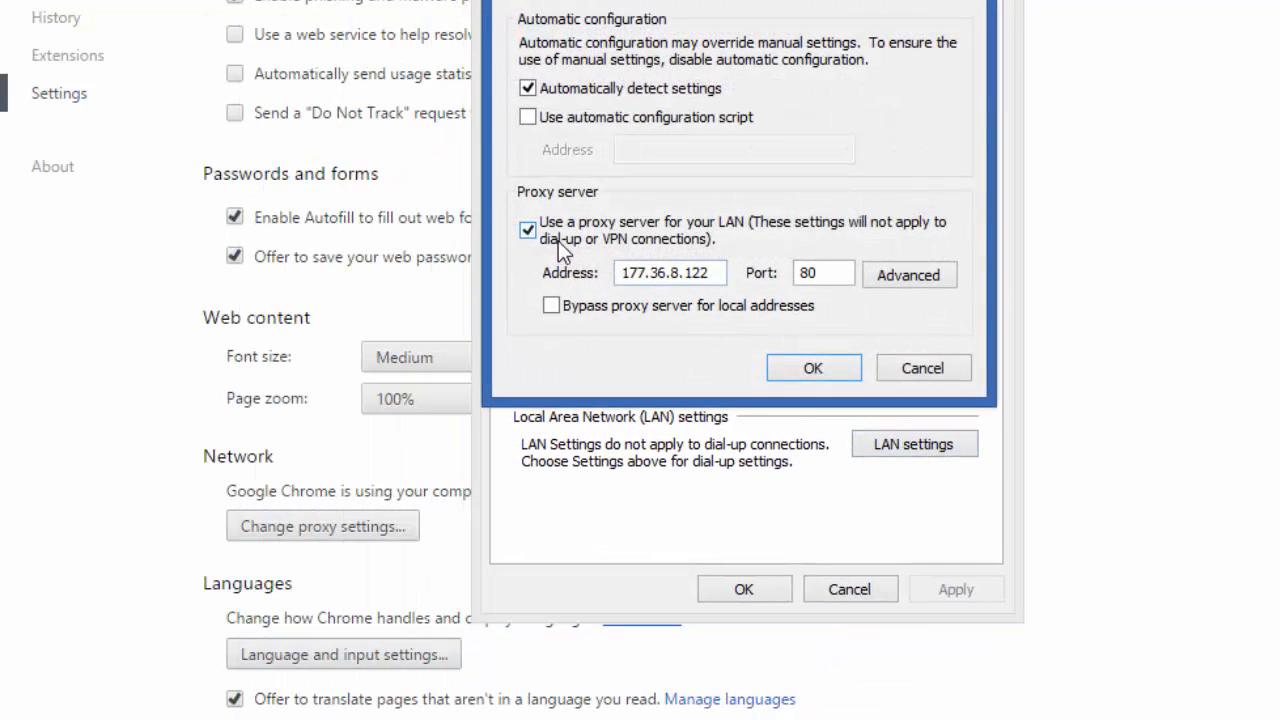
click(528, 230)
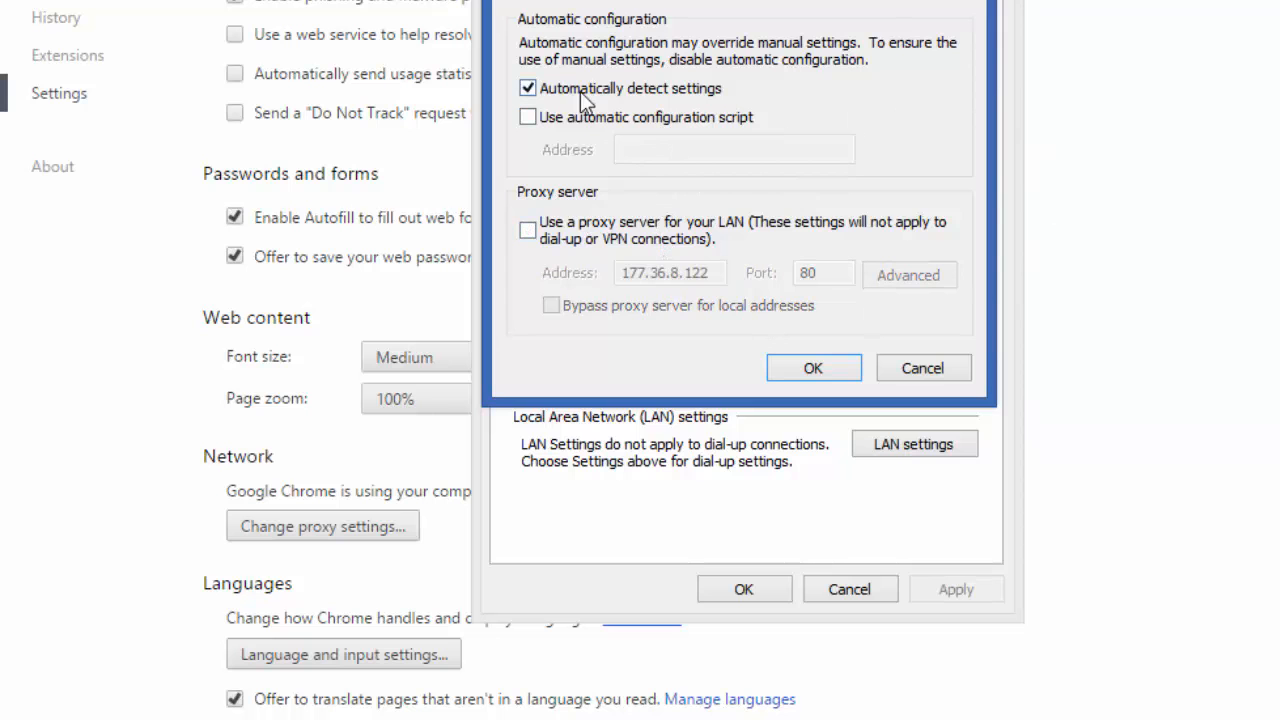
click(528, 88)
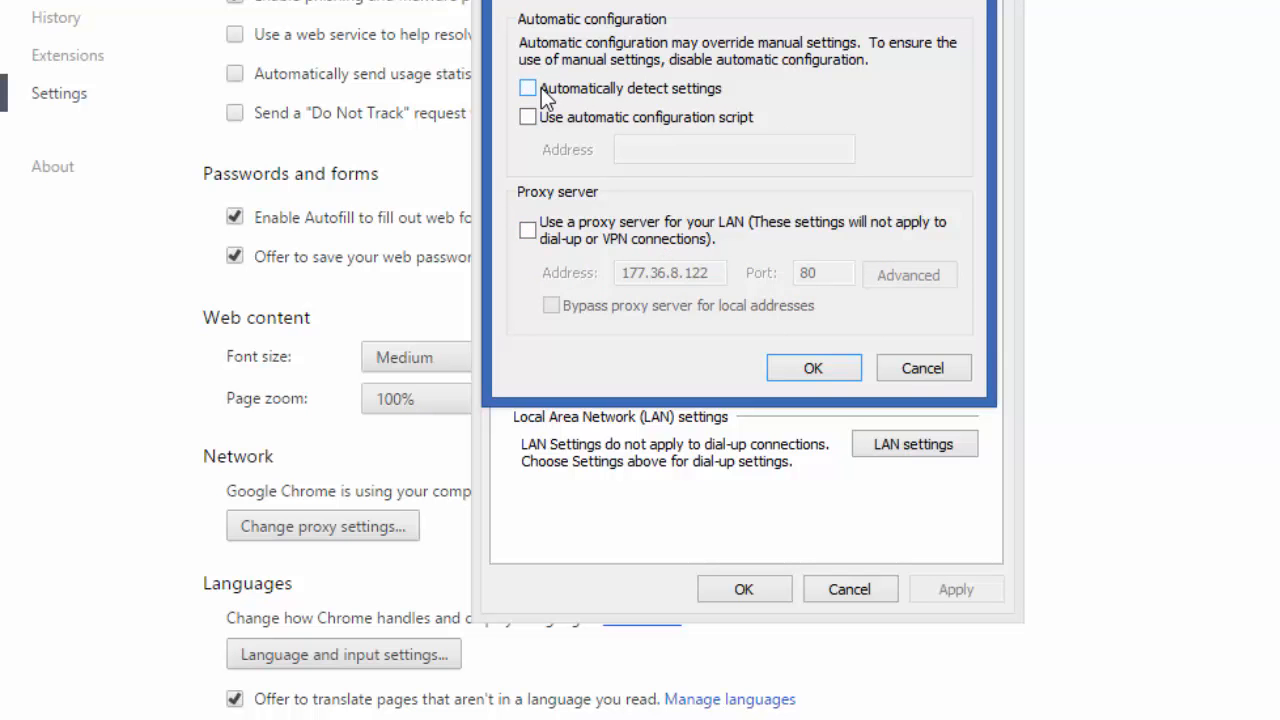
click(812, 368)
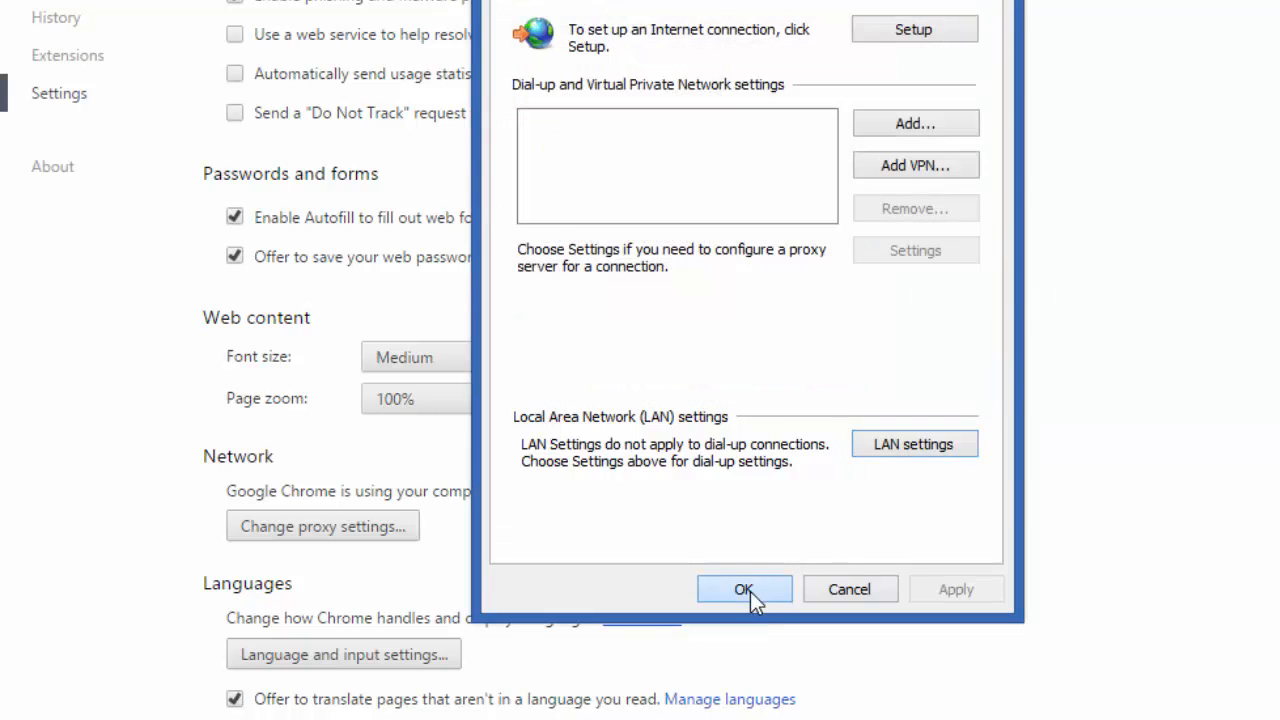
click(744, 588)
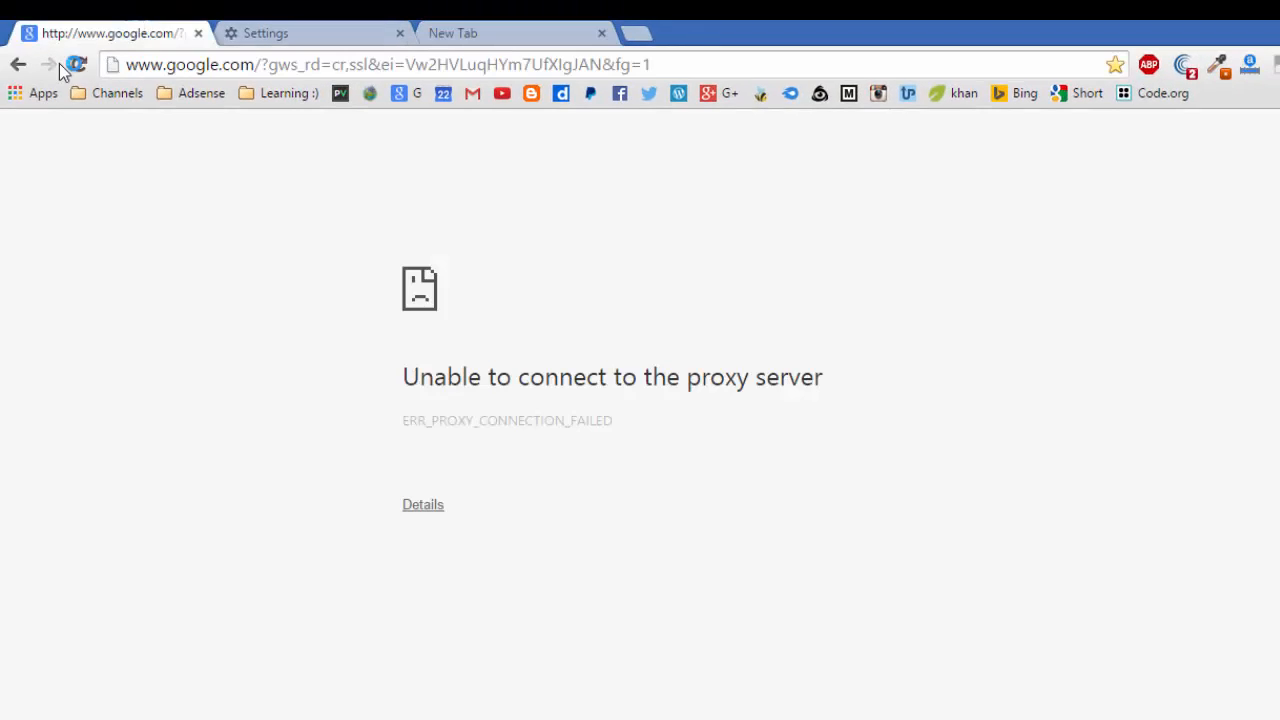
Reload google.com until the homepage loads without the proxy error
click(78, 64)
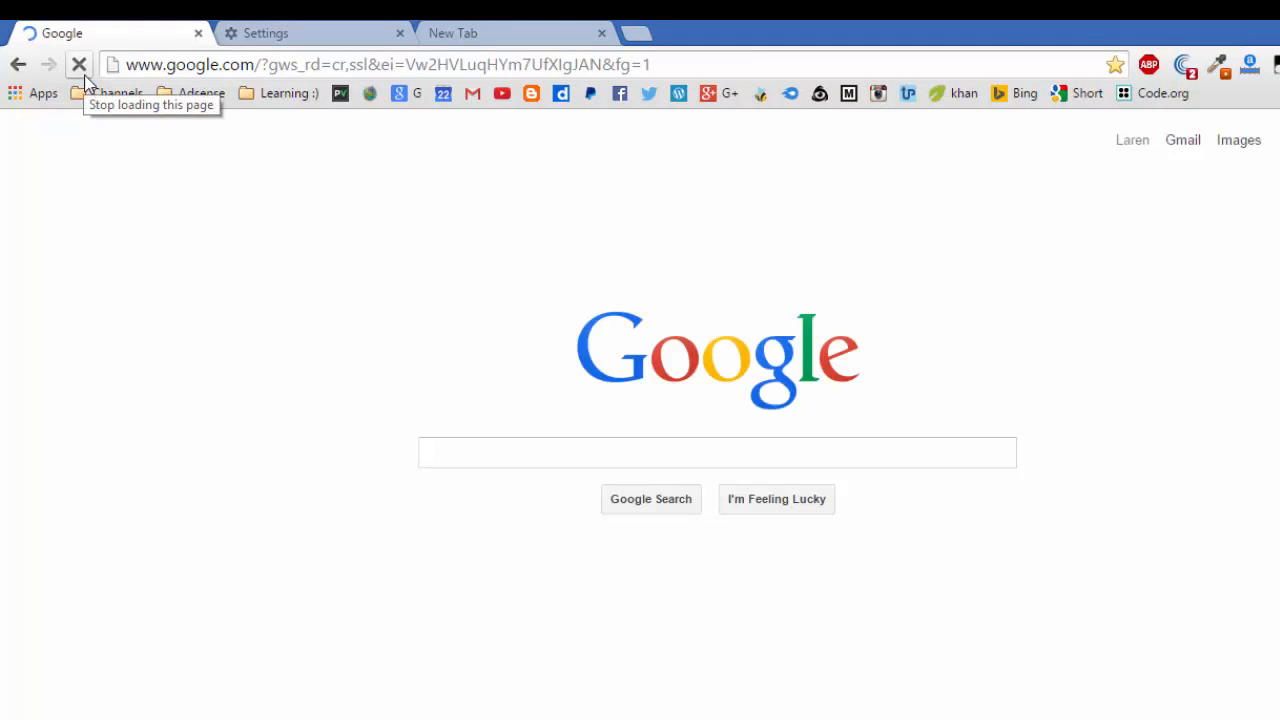
click(716, 452)
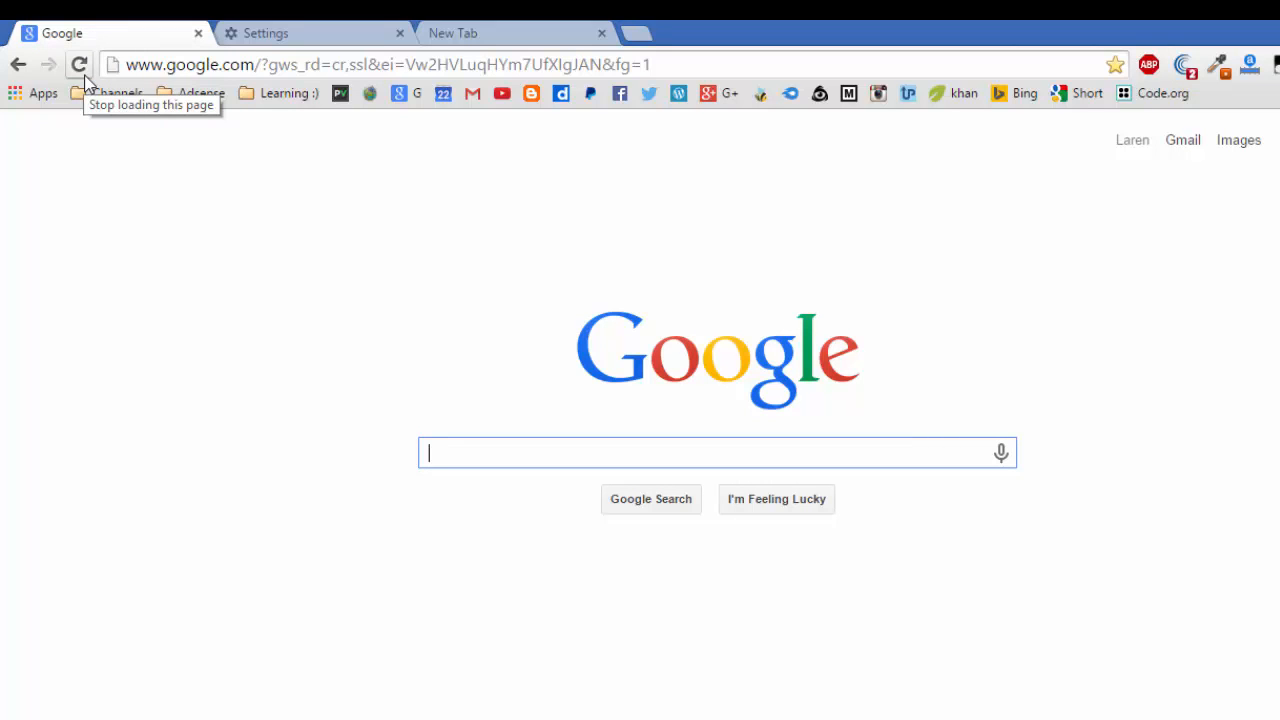
click(80, 64)
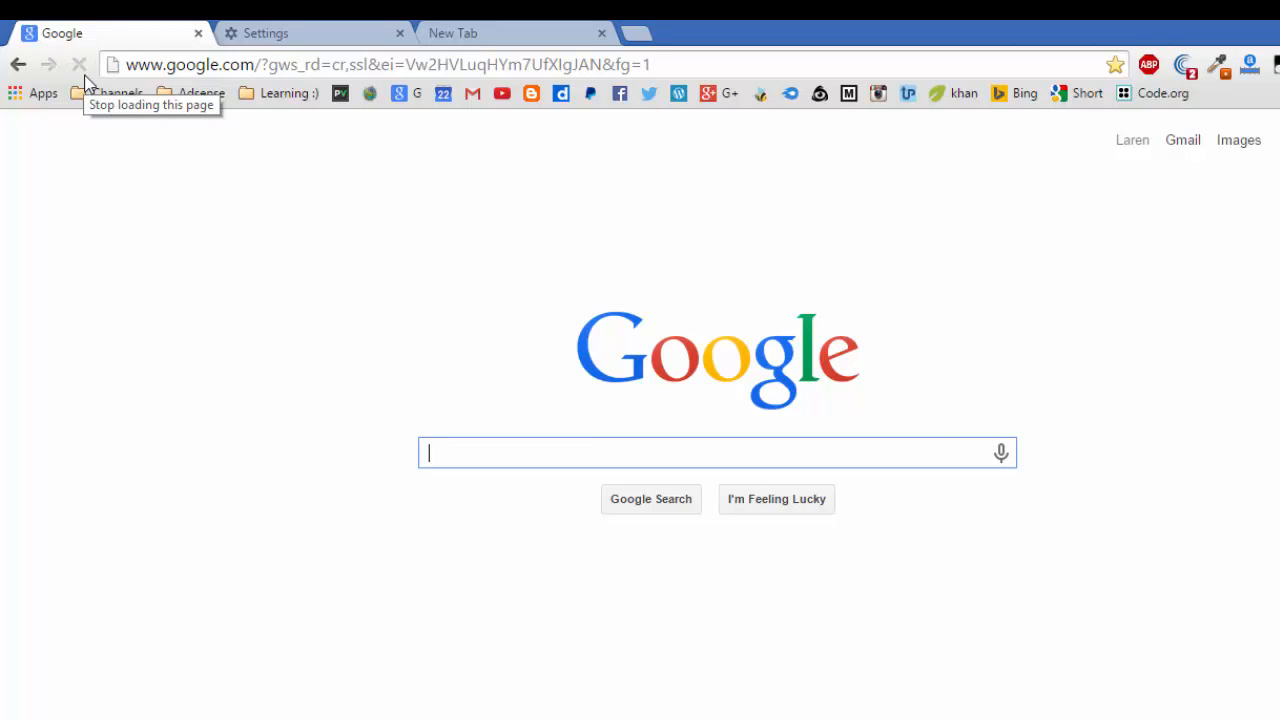